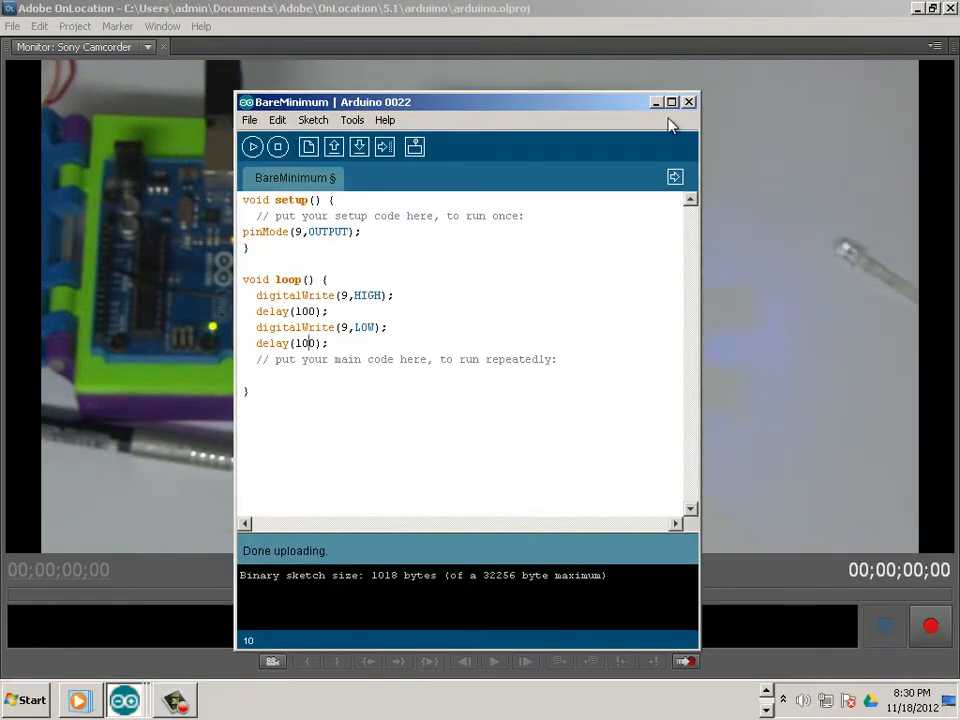
Step: Open the BareMinimum example from File > Examples > 1.Basics
{"action": "left_click", "coordinate": [692, 101]}
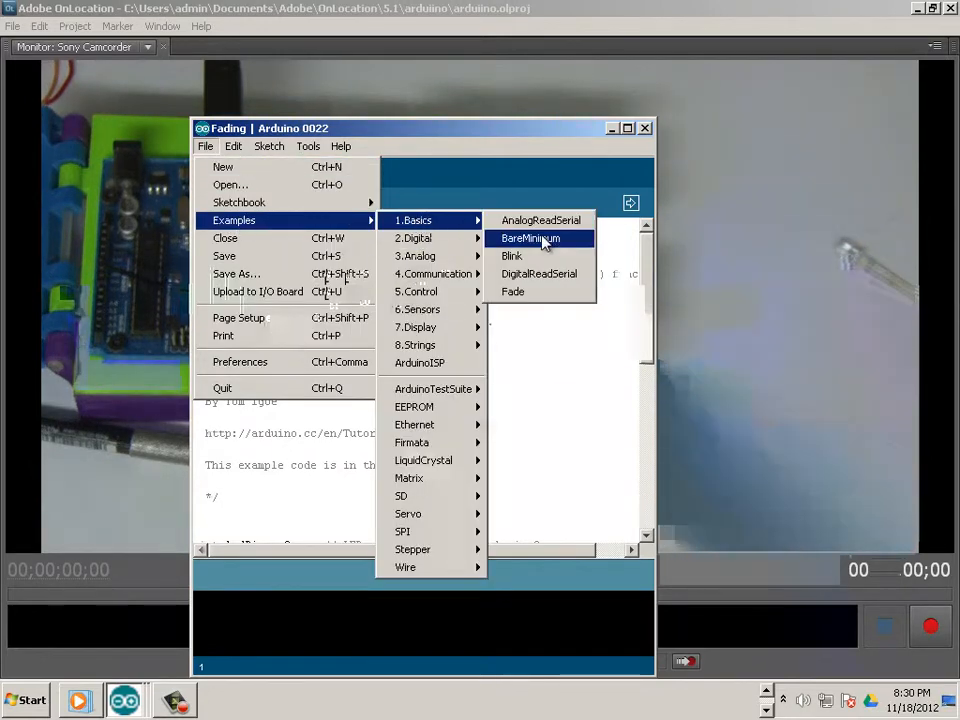
{"action": "left_click", "coordinate": [528, 238]}
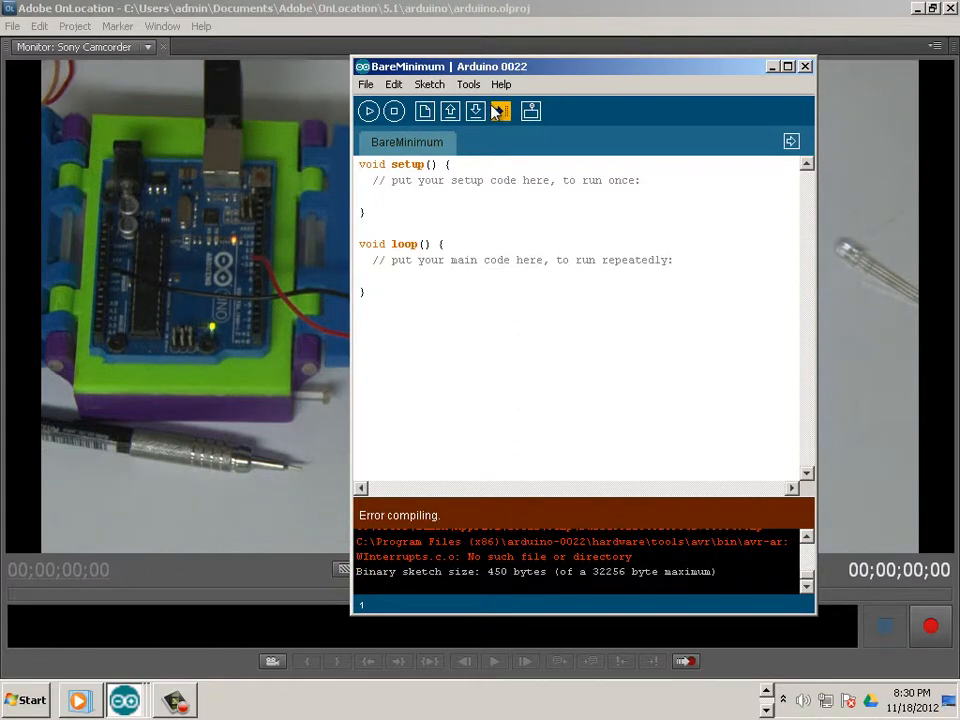
Step: Click into the sketch editor and move the window further left
{"action": "left_click", "coordinate": [503, 111]}
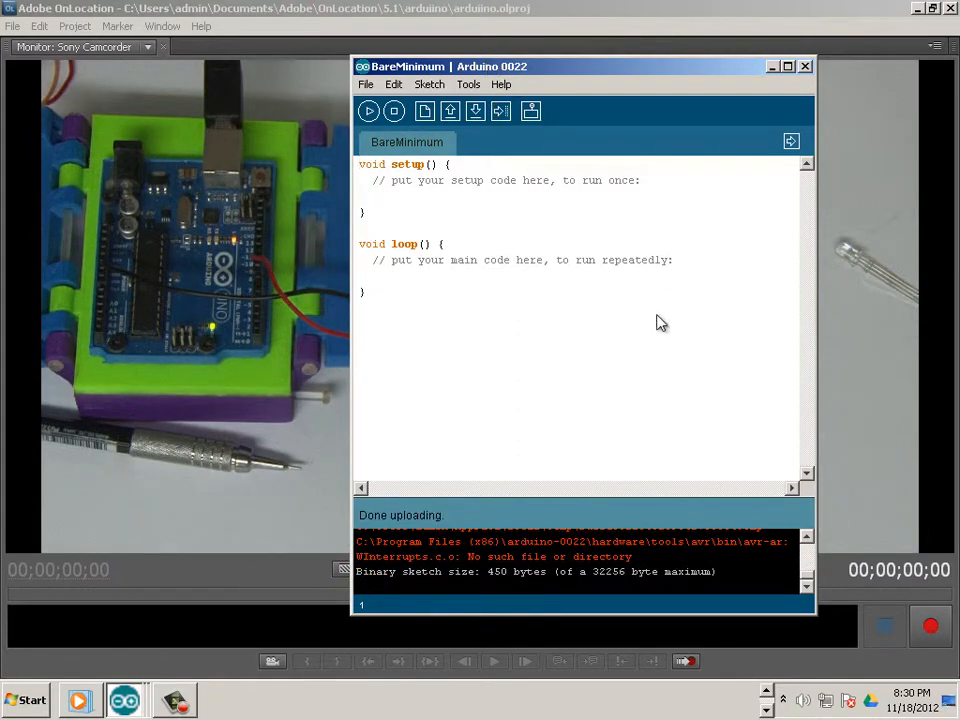
{"action": "left_click_drag", "start_coordinate": [585, 66], "coordinate": [497, 56]}
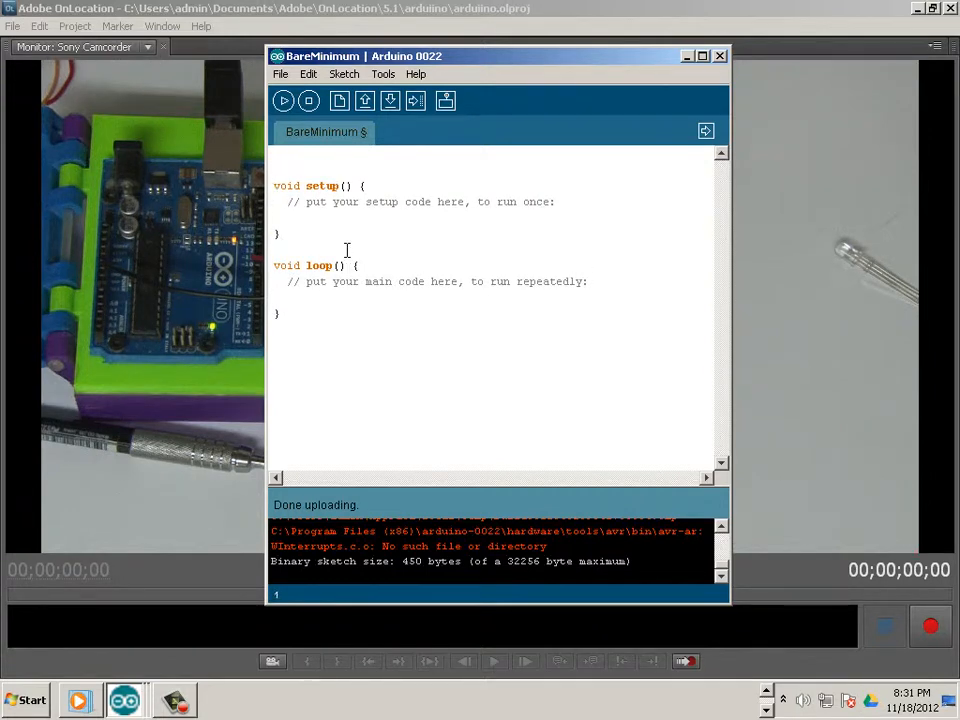
Step: Declare int ledPin=9; on the sketch's first line
{"action": "type", "text": "int"}
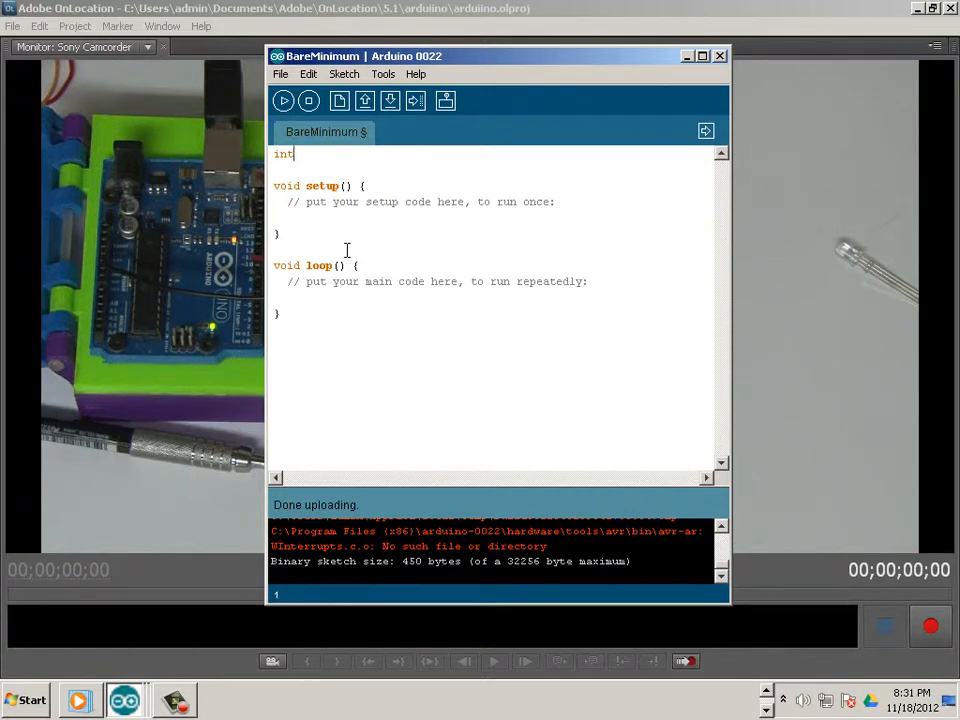
{"action": "type", "text": "le"}
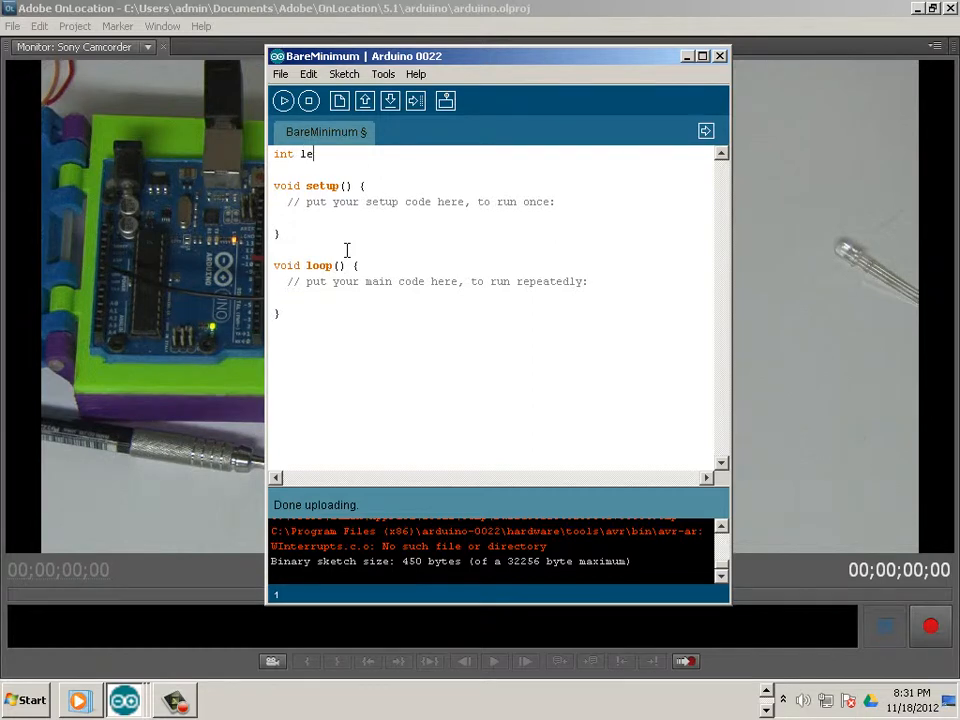
{"action": "type", "text": "dP"}
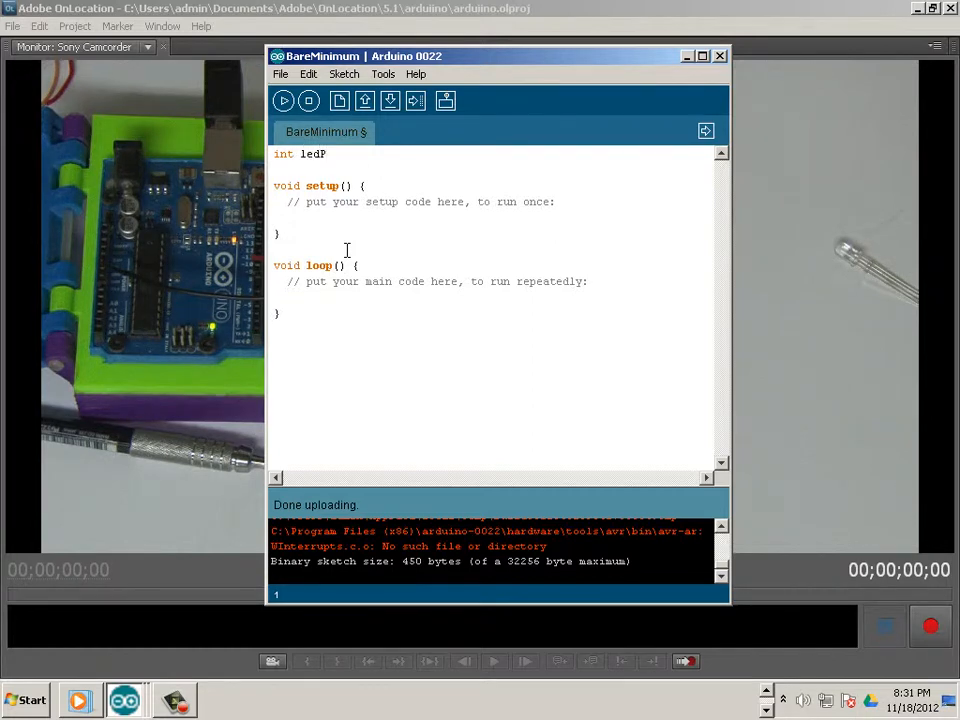
{"action": "type", "text": "in="}
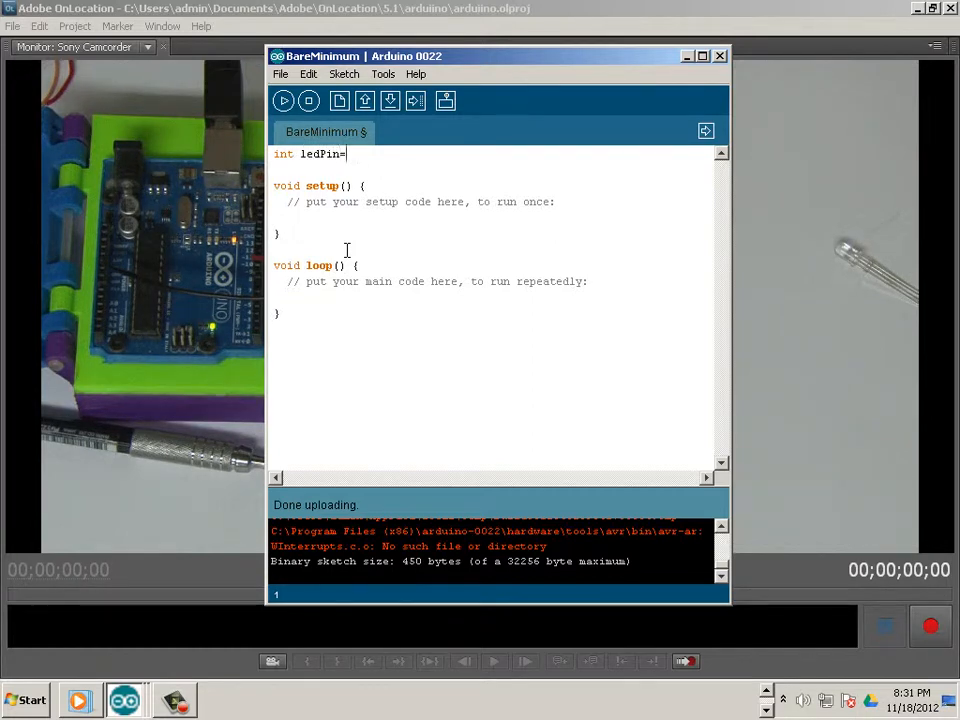
{"action": "type", "text": "9"}
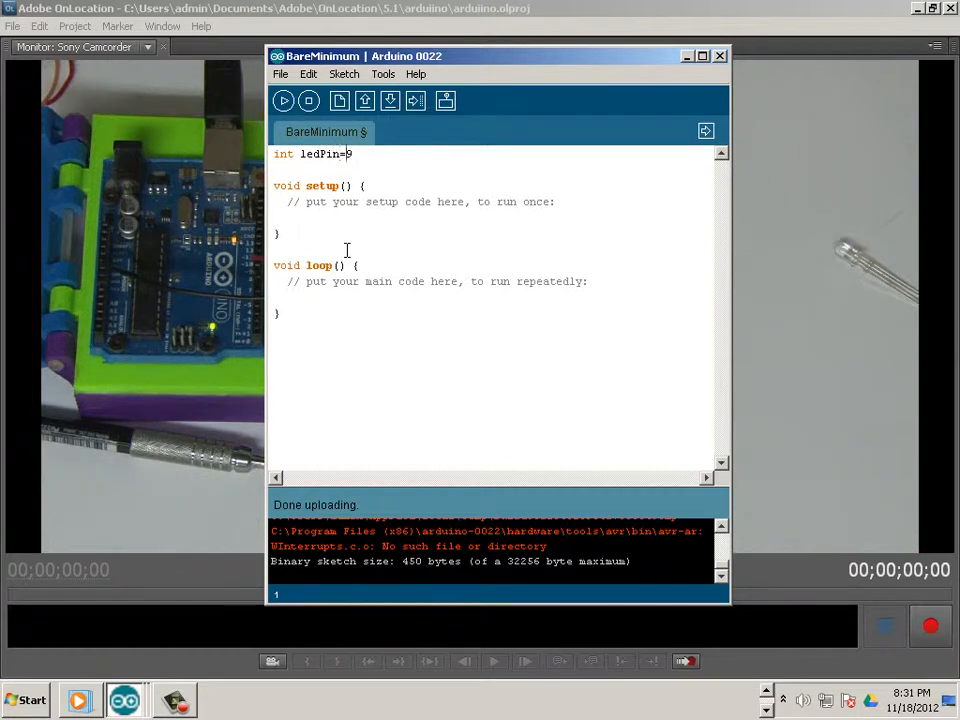
{"action": "type", "text": ";"}
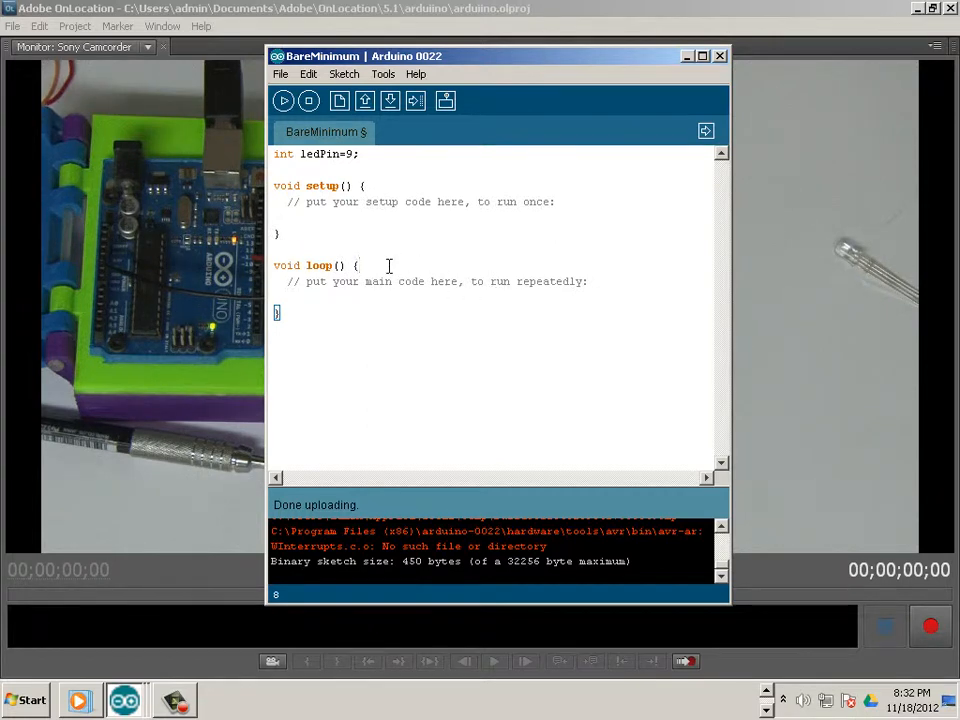
Step: Add analogWrite(ledPin,5); as the first statement inside loop()
{"action": "key", "text": "Enter"}
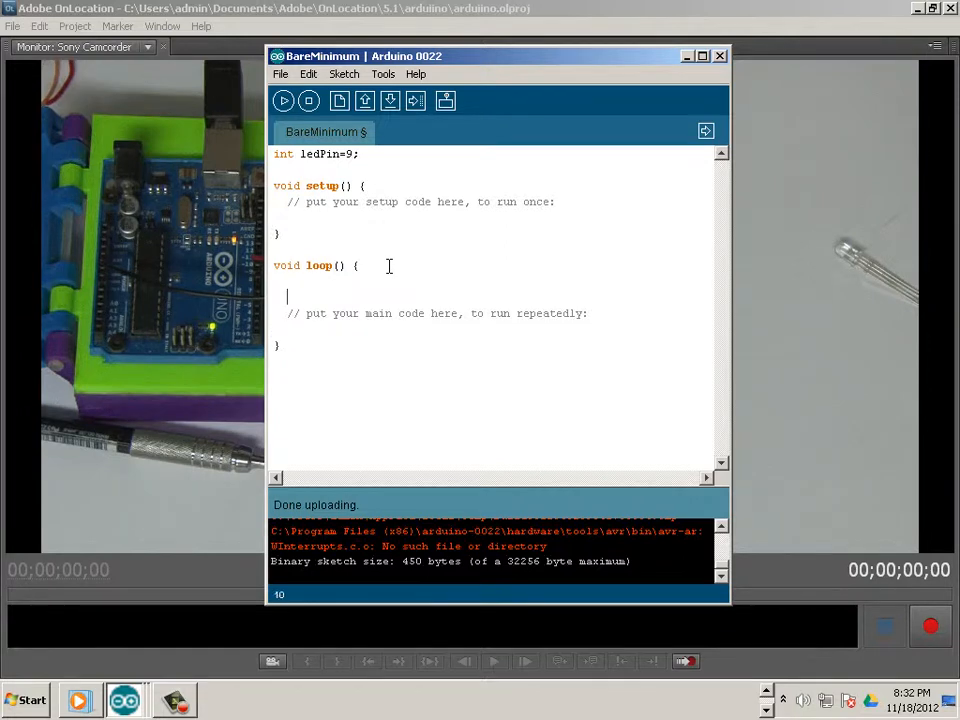
{"action": "type", "text": "a"}
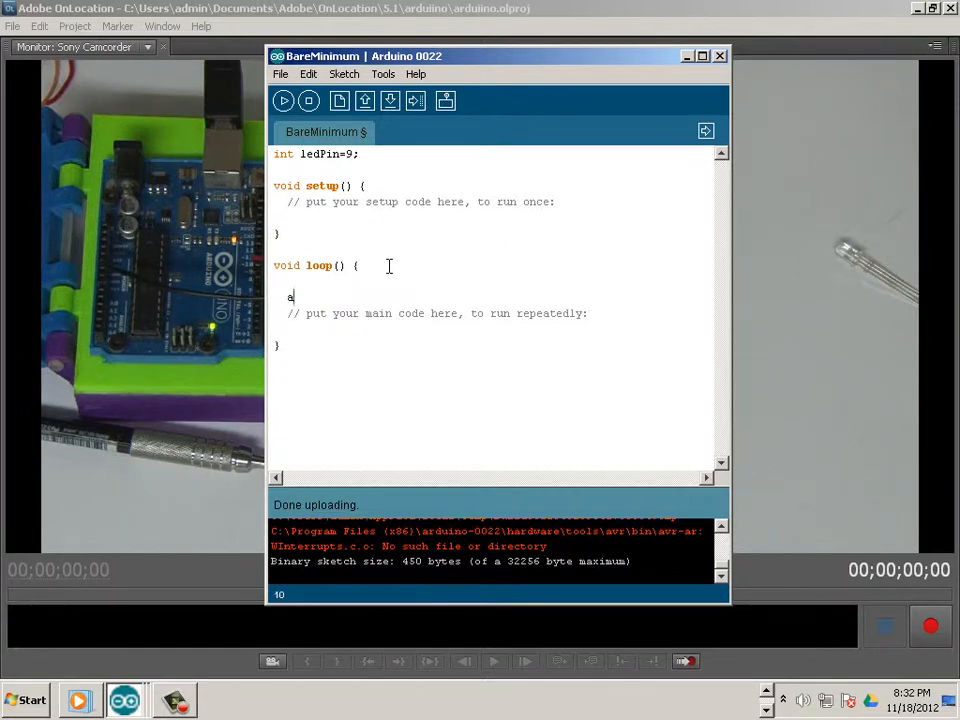
{"action": "type", "text": "nalog"}
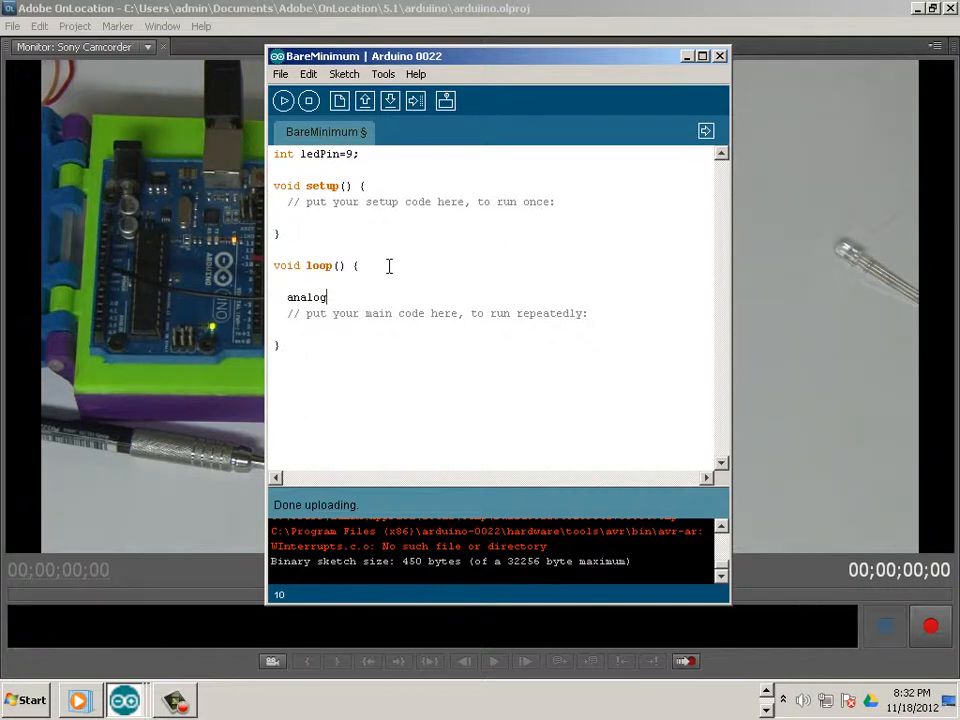
{"action": "type", "text": "Write"}
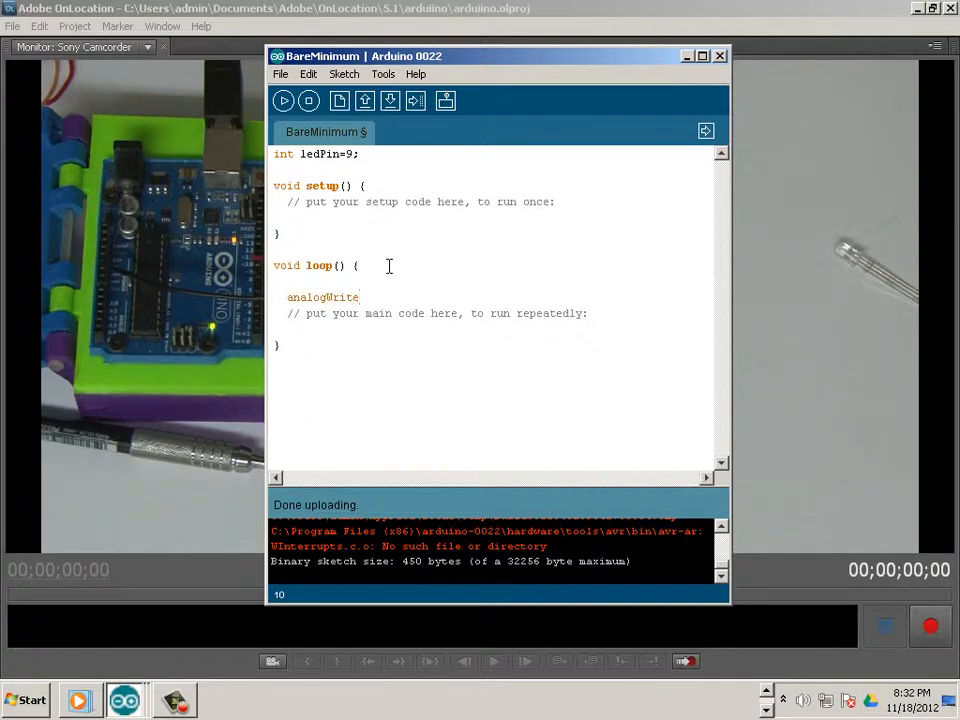
{"action": "type", "text": "(led"}
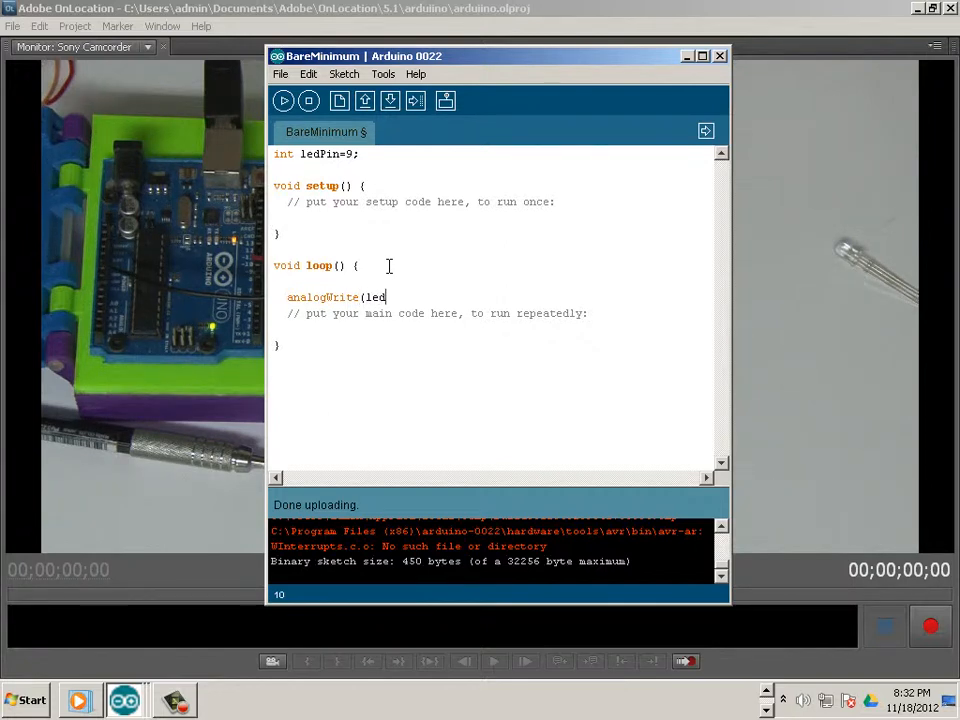
{"action": "type", "text": "Pin"}
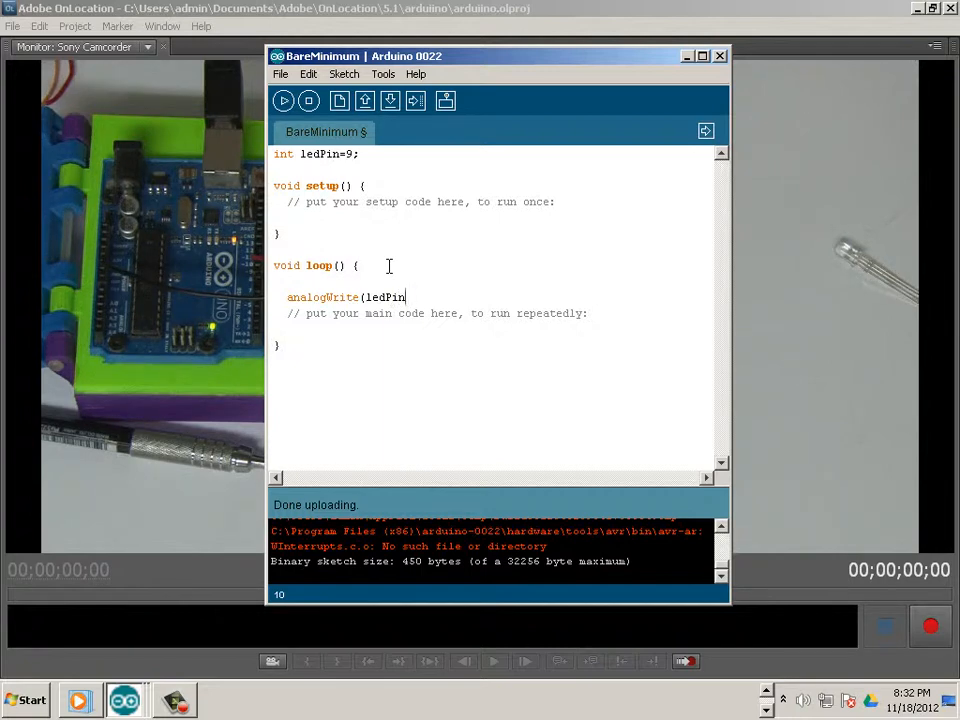
{"action": "type", "text": ","}
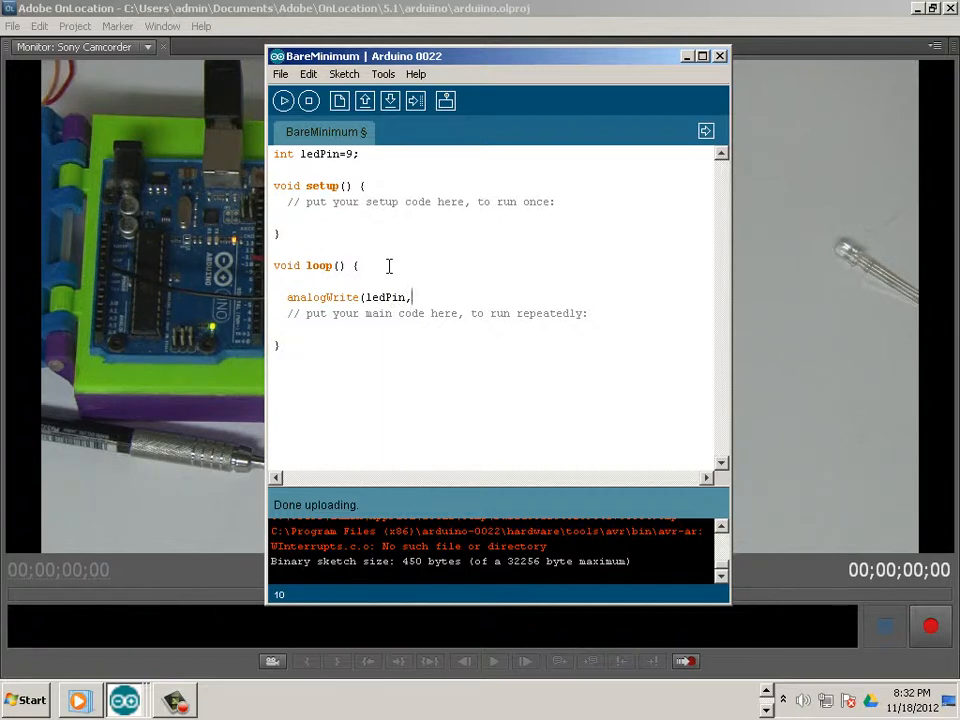
{"action": "type", "text": "5"}
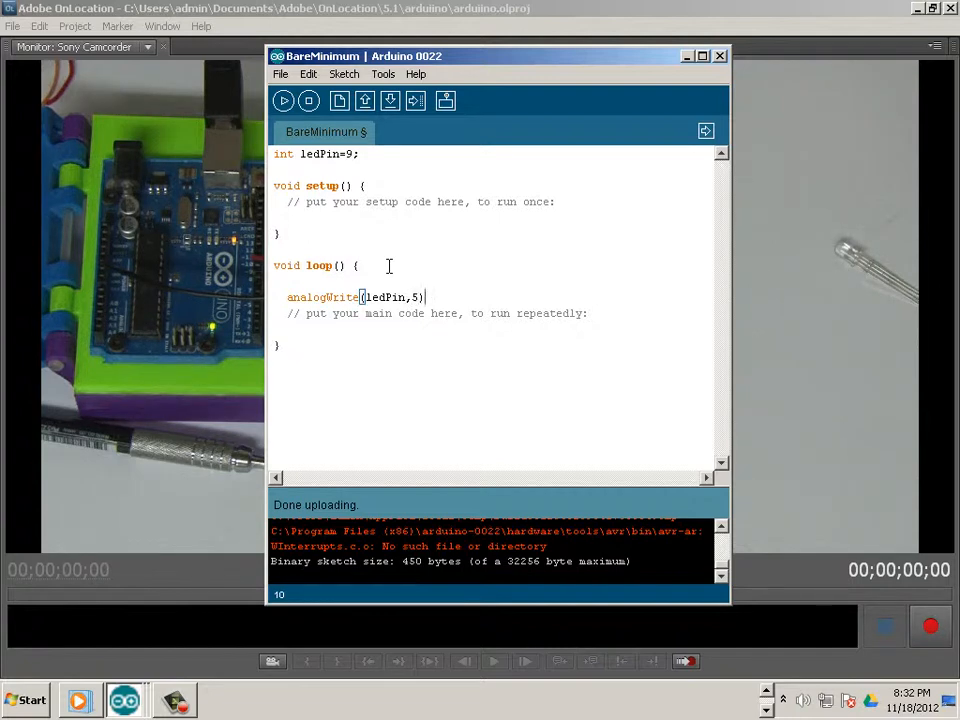
{"action": "type", "text": ";"}
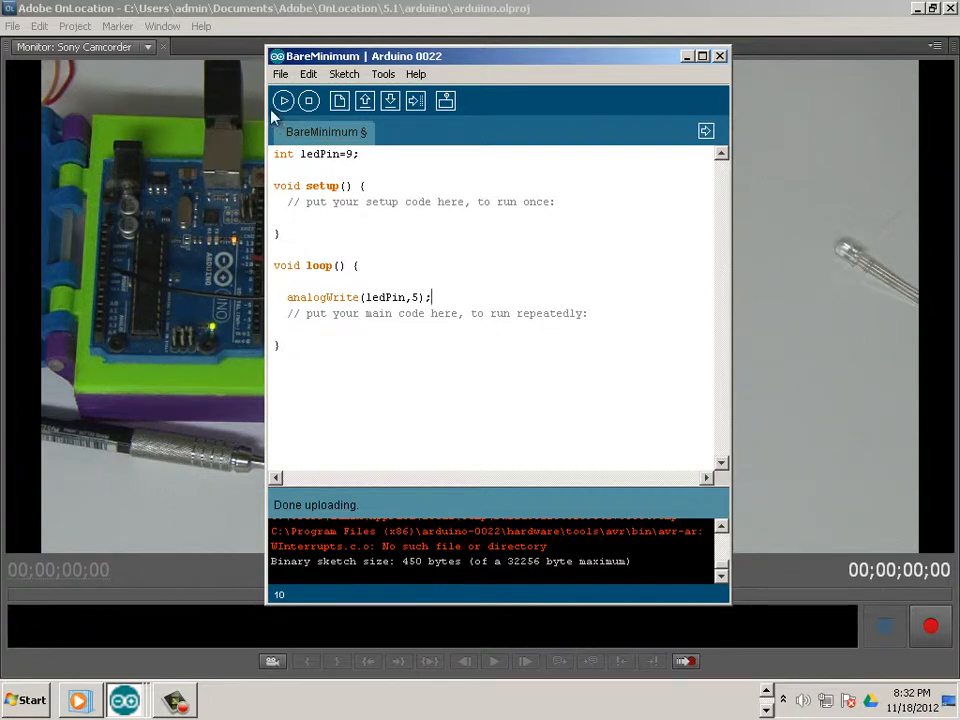
Step: Upload the analogWrite(ledPin,5) sketch so the LED glows dimly
{"action": "left_click", "coordinate": [291, 100]}
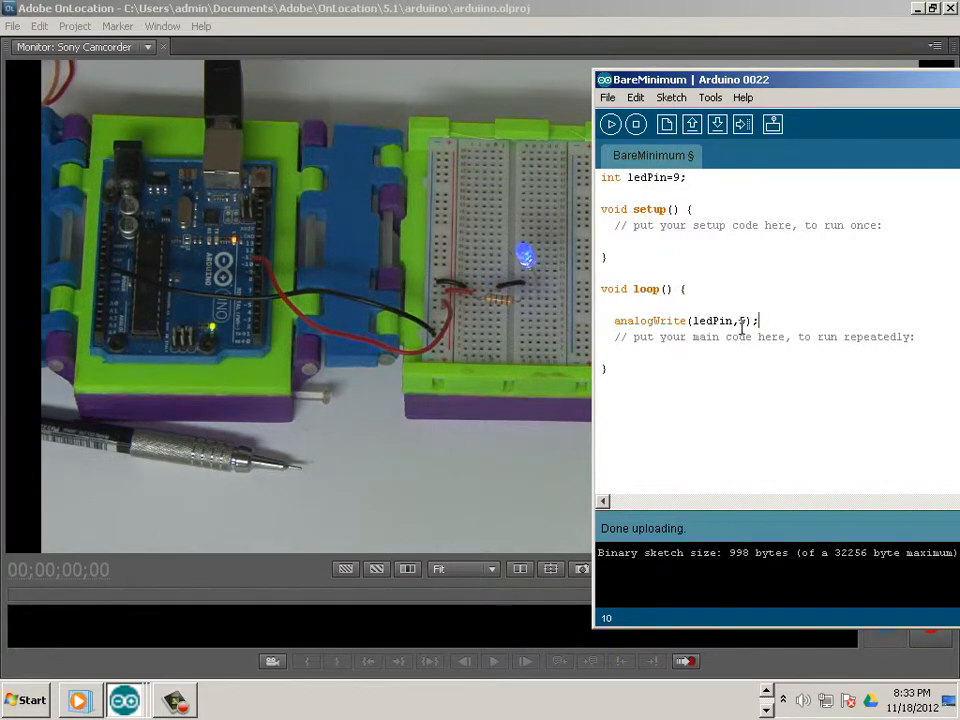
Step: Change the brightness from 5 to 255, verify, and upload the sketch
{"action": "double_click", "coordinate": [743, 320]}
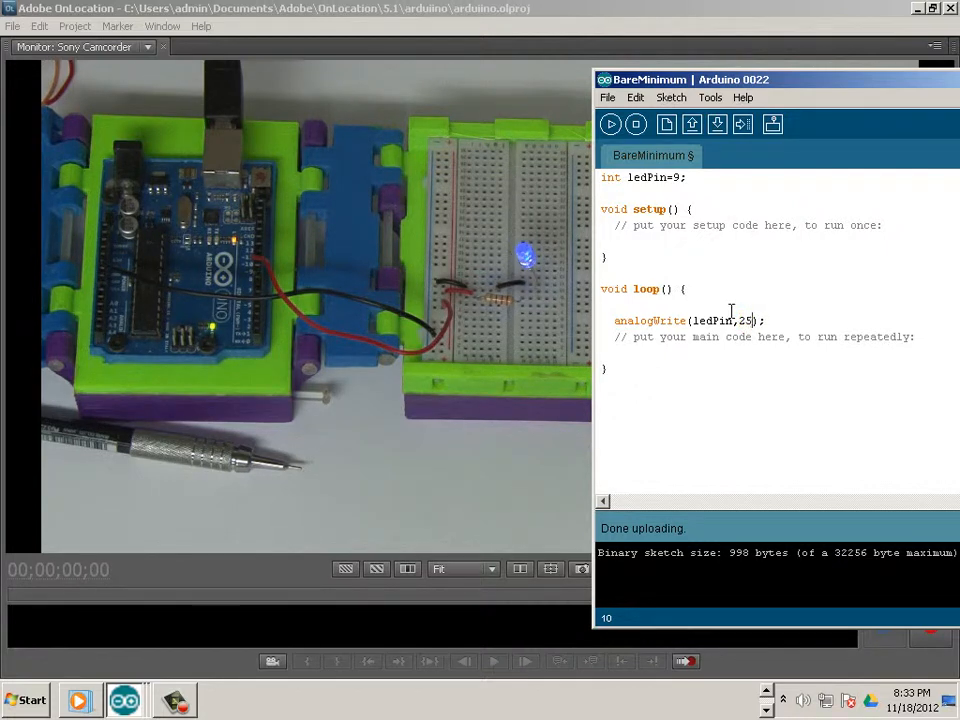
{"action": "left_click", "coordinate": [607, 124]}
{"action": "type", "text": "5"}
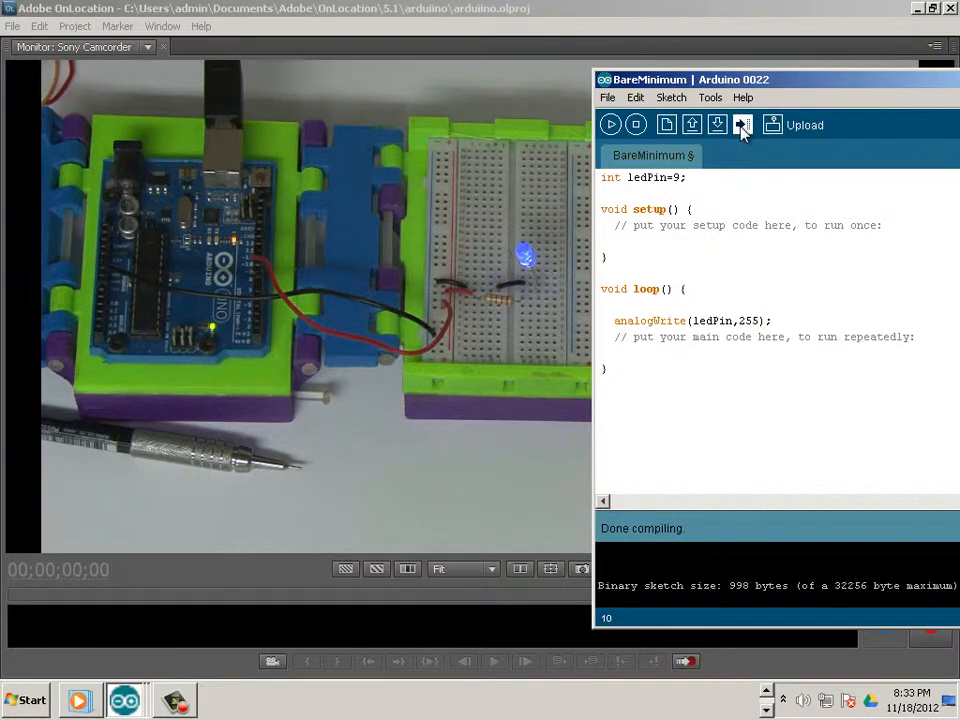
{"action": "left_click", "coordinate": [744, 124]}
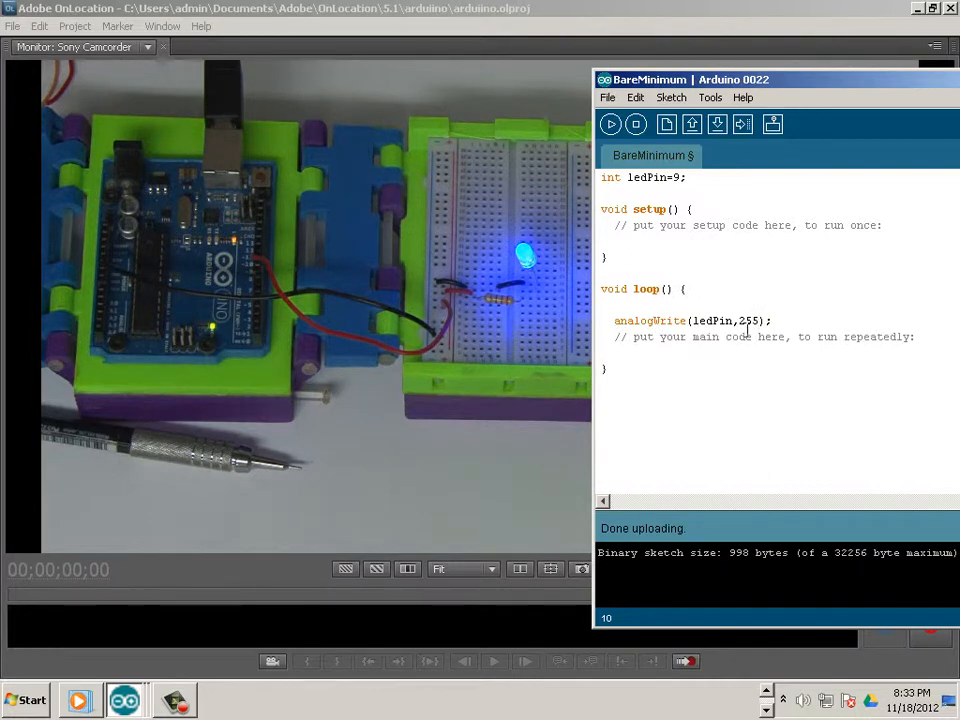
{"action": "double_click", "coordinate": [748, 321]}
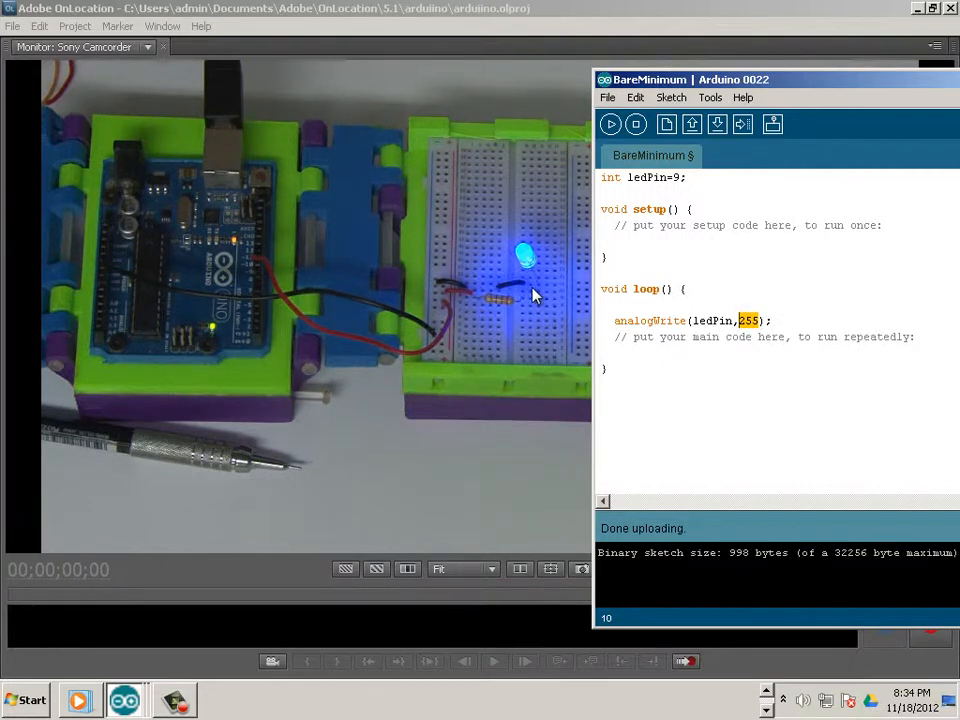
{"action": "mouse_move", "coordinate": [550, 303]}
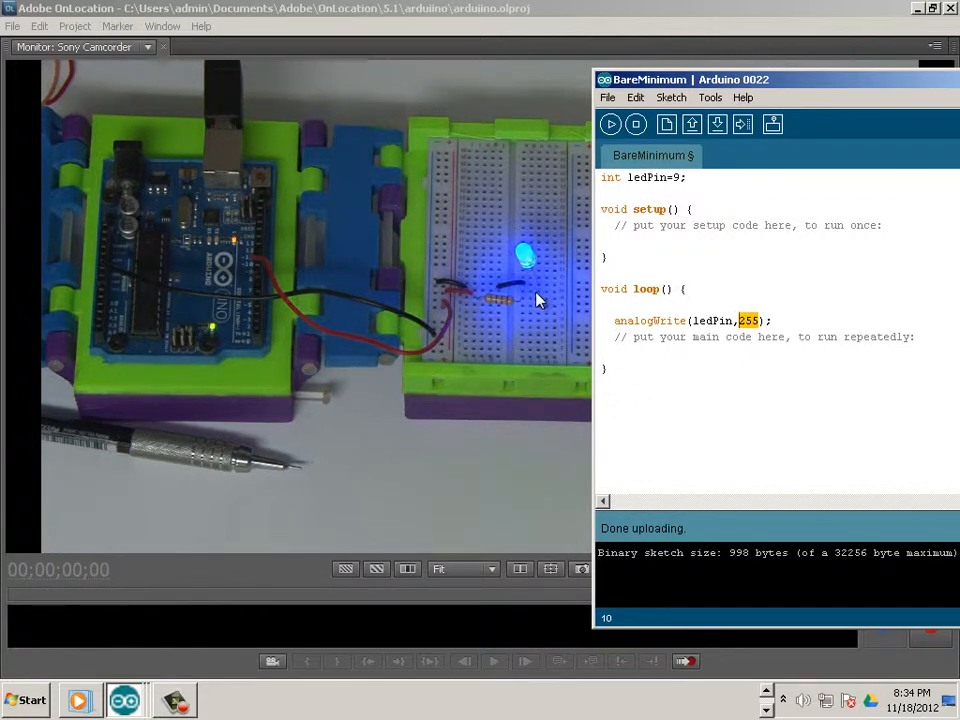
{"action": "mouse_move", "coordinate": [547, 318]}
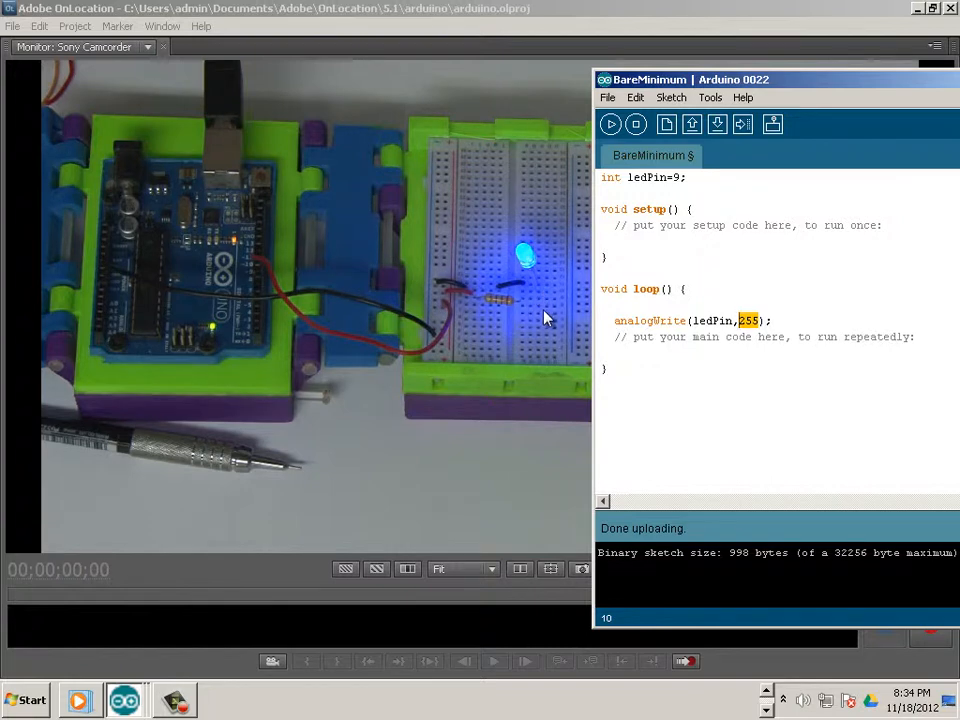
{"action": "mouse_move", "coordinate": [527, 312]}
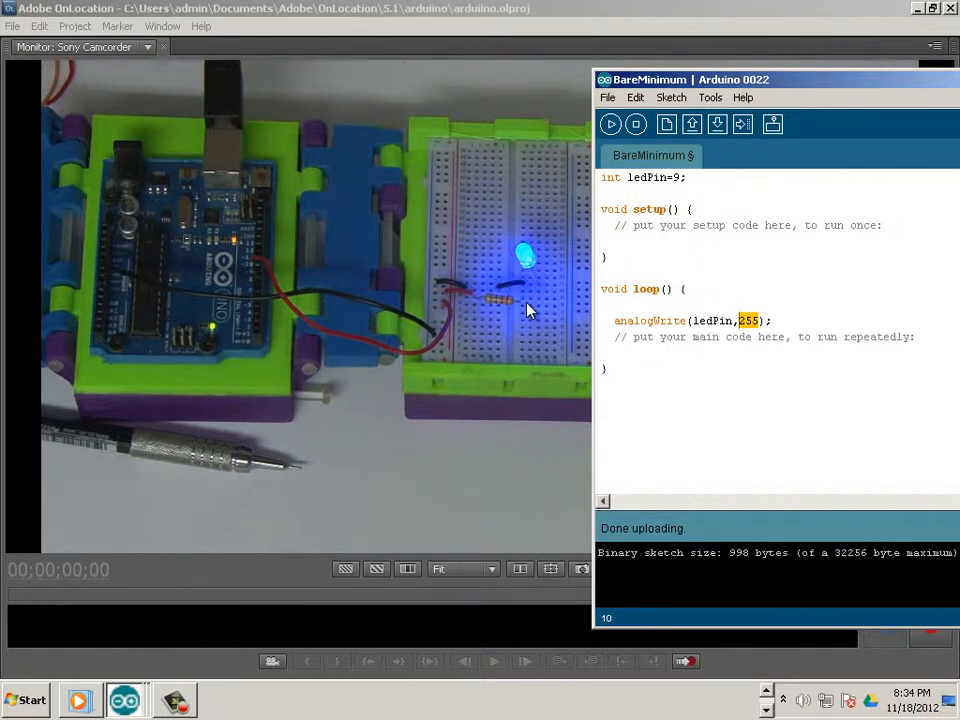
{"action": "mouse_move", "coordinate": [512, 304]}
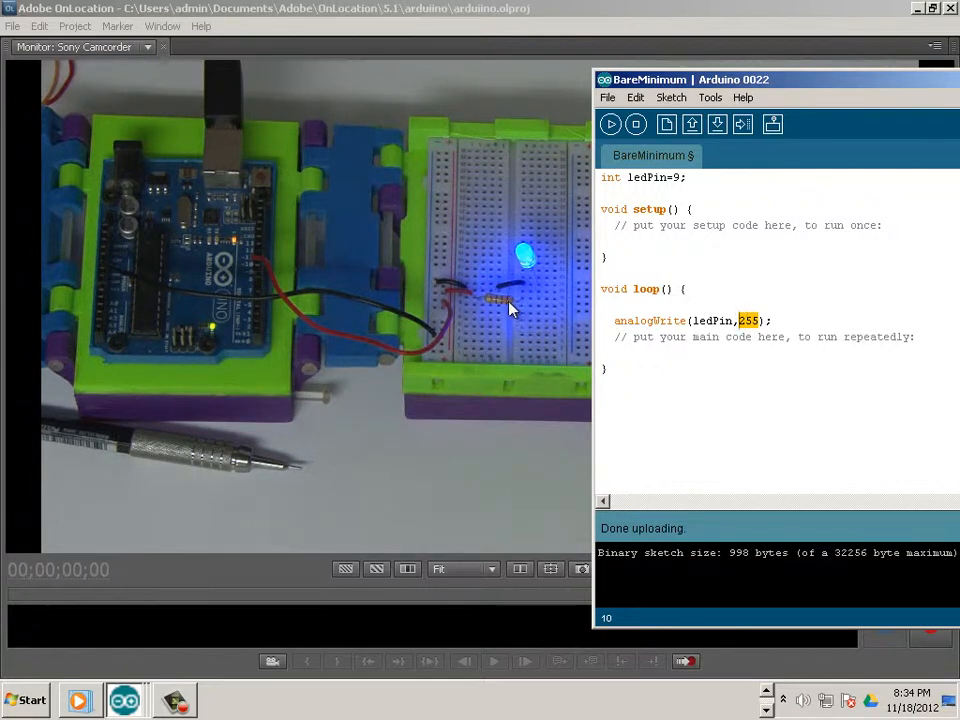
{"action": "mouse_move", "coordinate": [507, 308]}
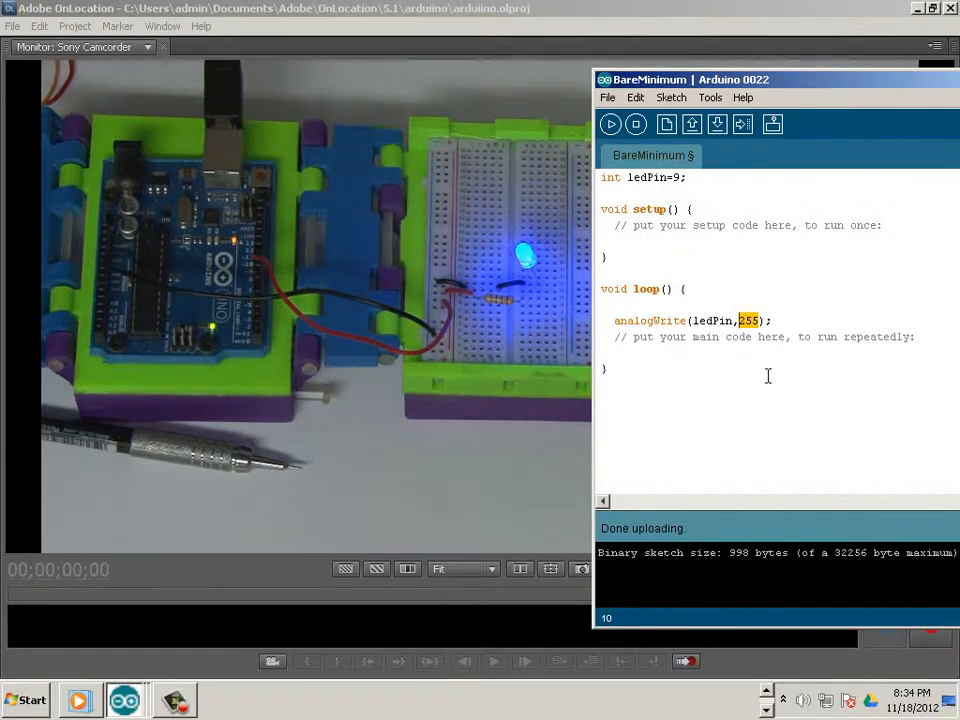
{"action": "mouse_move", "coordinate": [715, 330]}
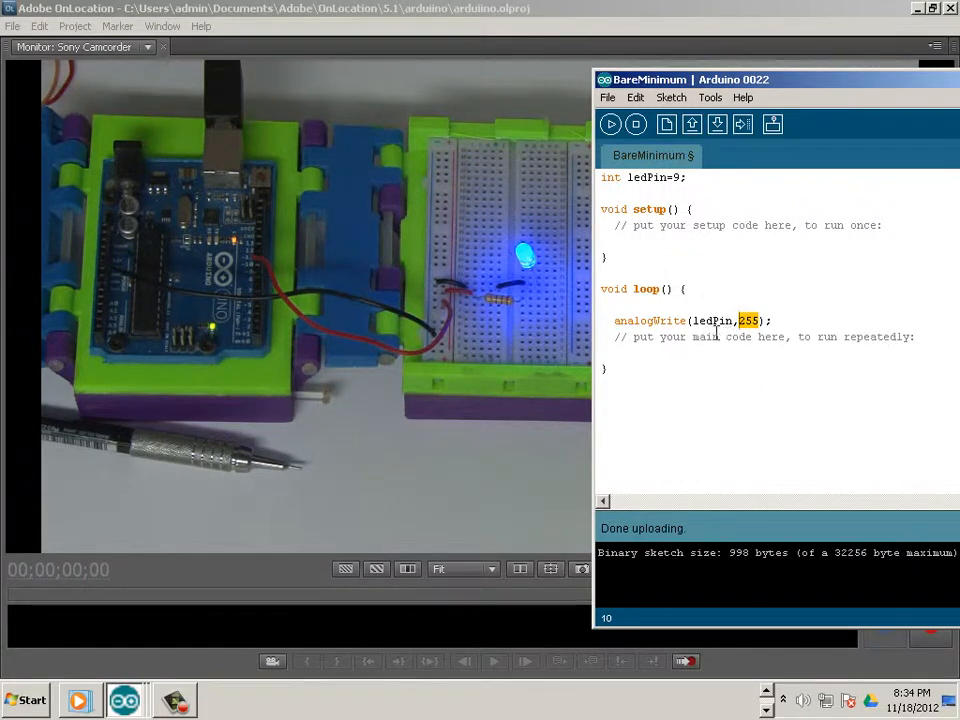